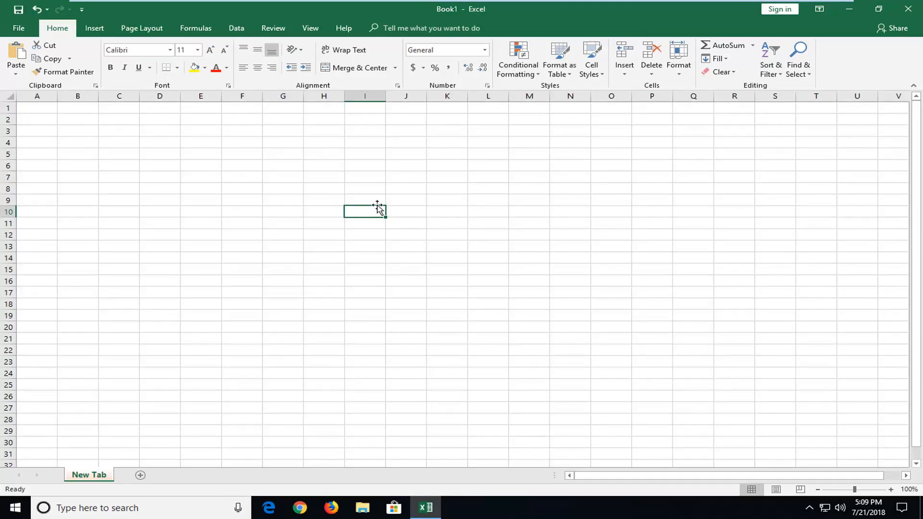
- Enter =2+2 in cell G9 so it shows 4, then clear the cell
{"action": "left_click", "coordinate": [283, 200]}
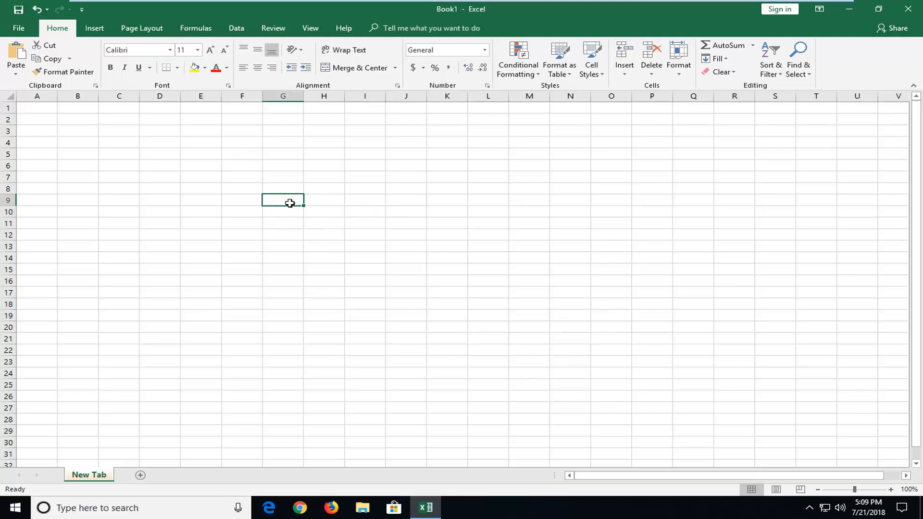
{"action": "type", "text": "+2"}
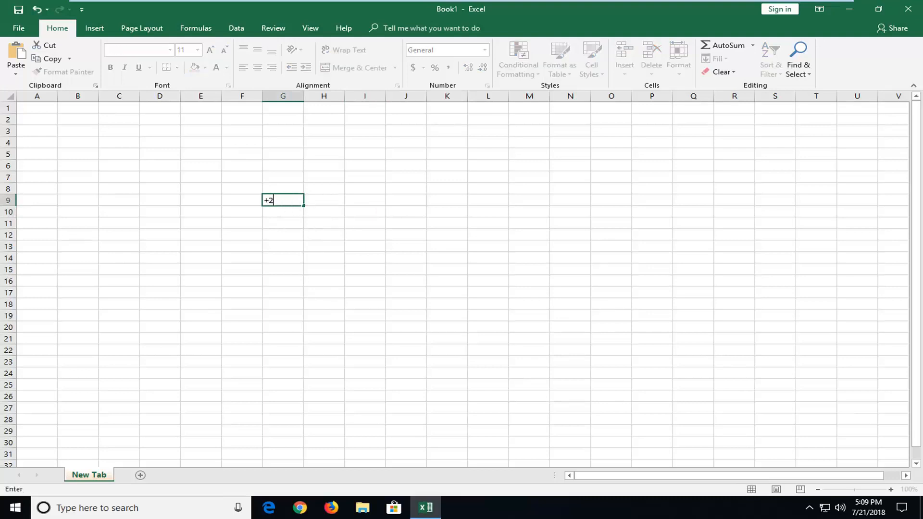
{"action": "key", "text": "Return"}
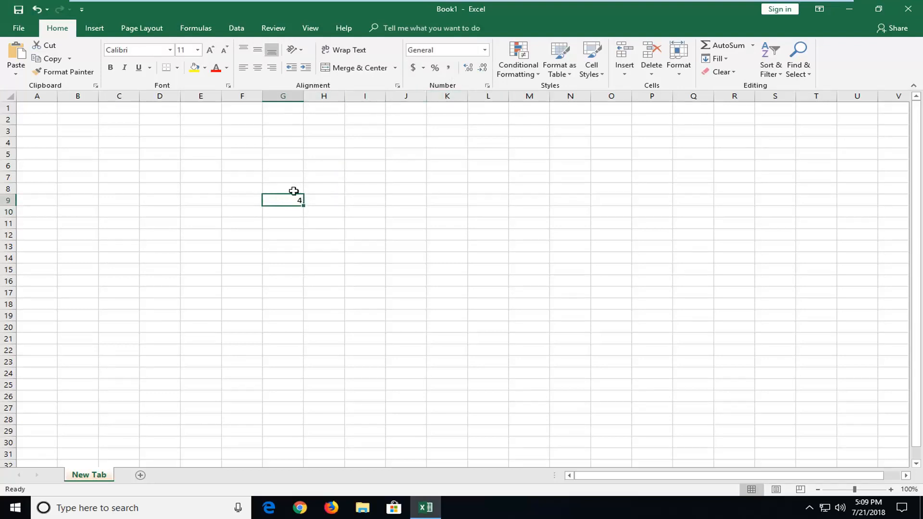
{"action": "key", "text": "Delete"}
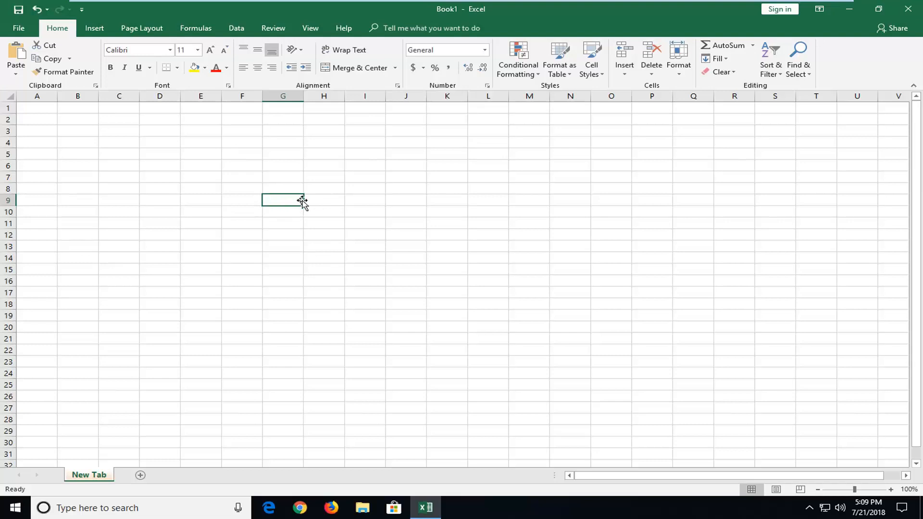
- Put 4 back in G9, enable Formula Bar under View, and reselect G9 to show =2+2
{"action": "type", "text": "4"}
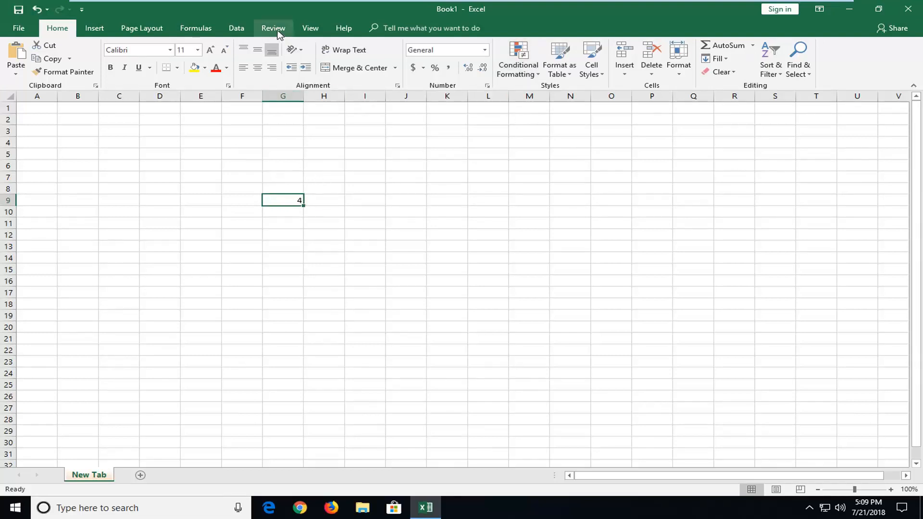
{"action": "left_click", "coordinate": [310, 28]}
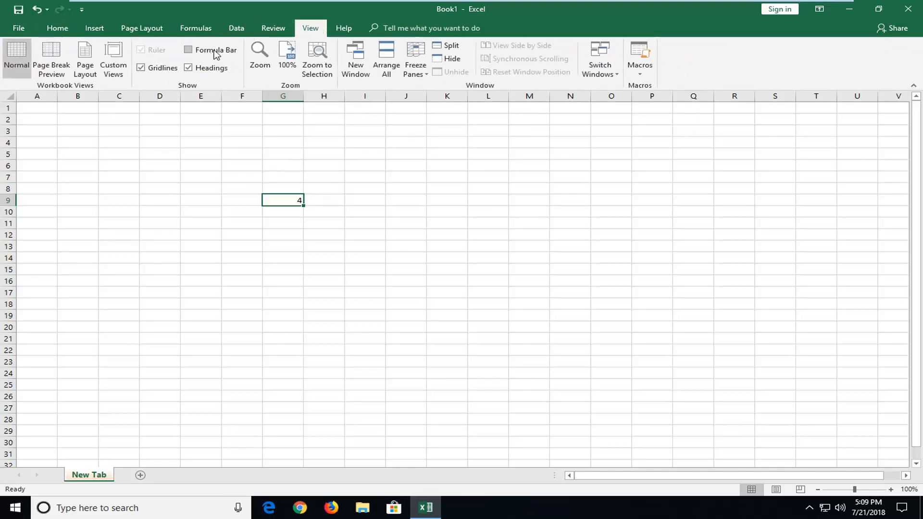
{"action": "left_click", "coordinate": [188, 49]}
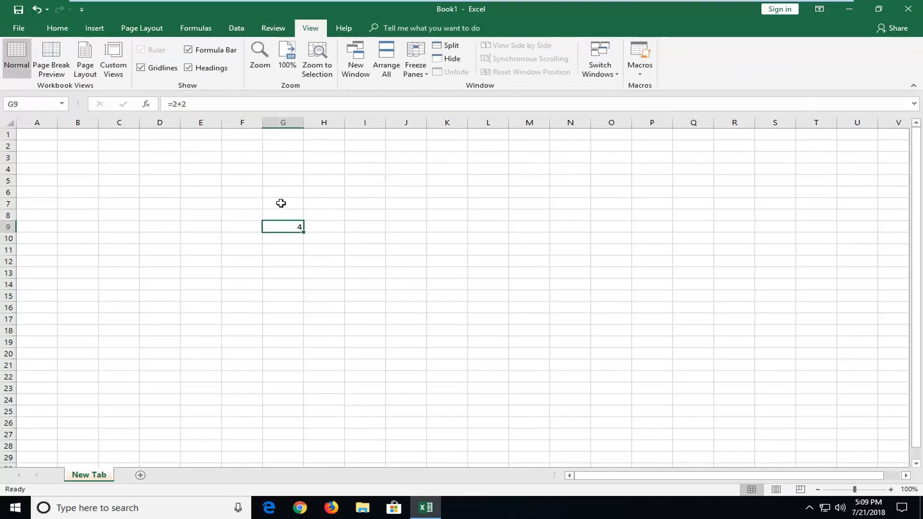
{"action": "left_click", "coordinate": [323, 262]}
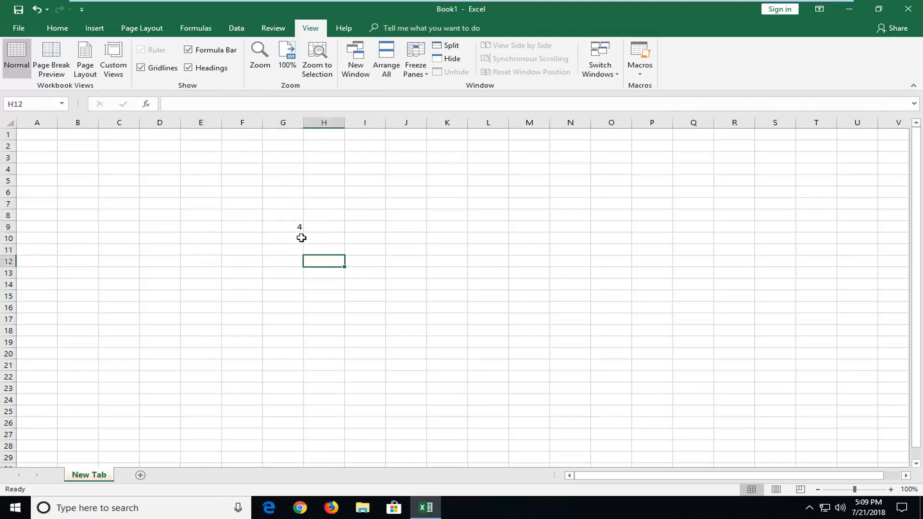
{"action": "left_click", "coordinate": [282, 226]}
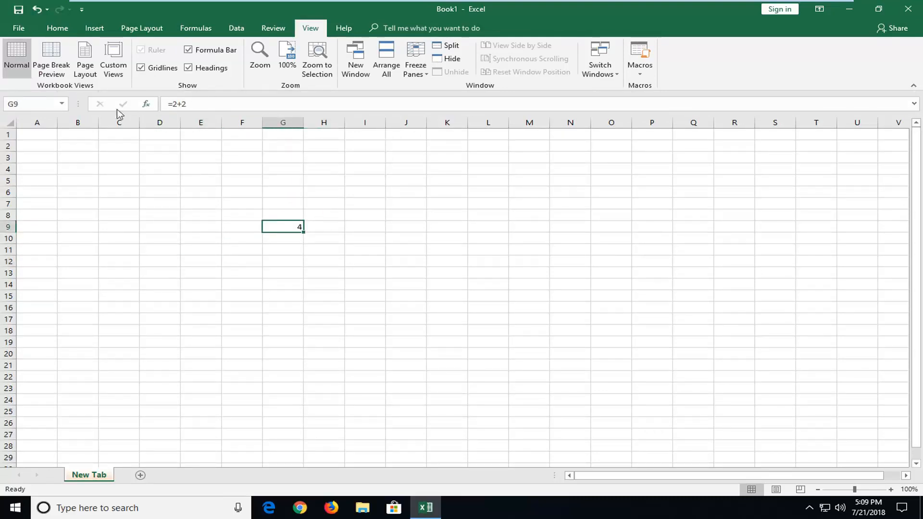
{"action": "mouse_move", "coordinate": [247, 242]}
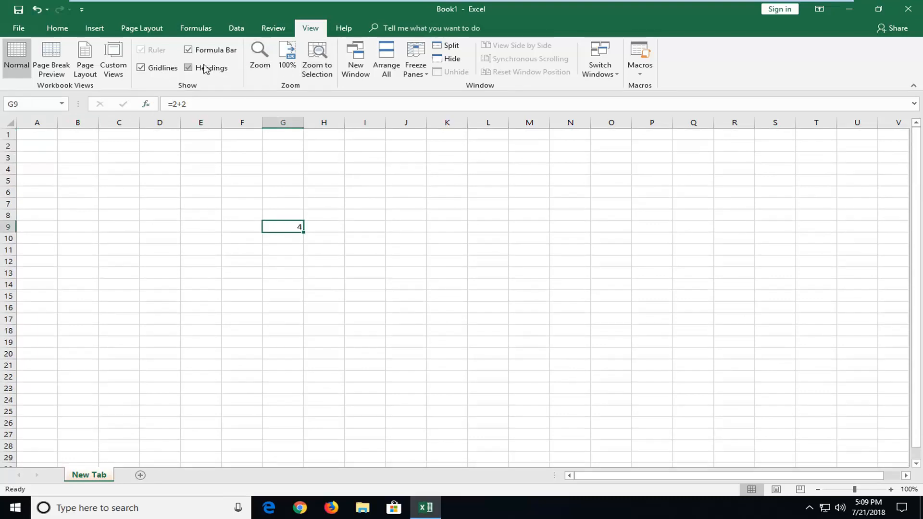
{"action": "mouse_move", "coordinate": [58, 28]}
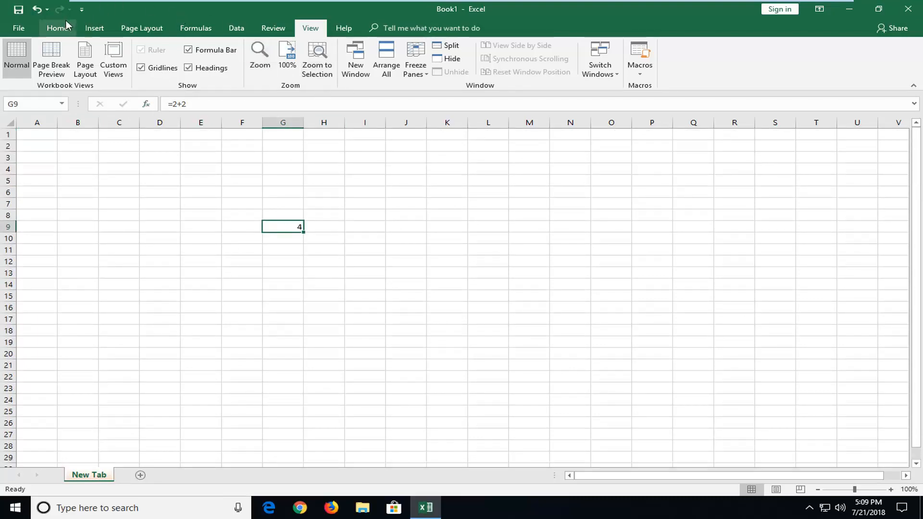
{"action": "mouse_move", "coordinate": [310, 28]}
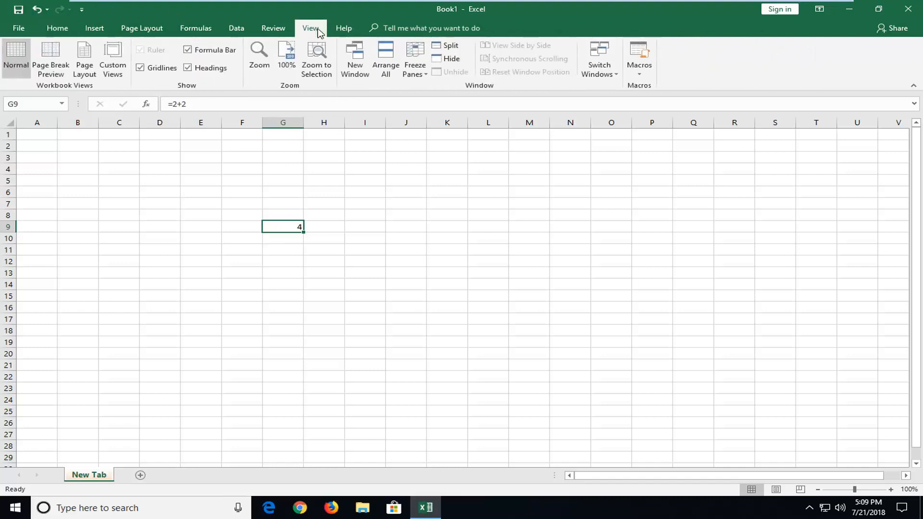
- Untick Formula Bar in the View tab's Show group to hide it
{"action": "left_click", "coordinate": [188, 49]}
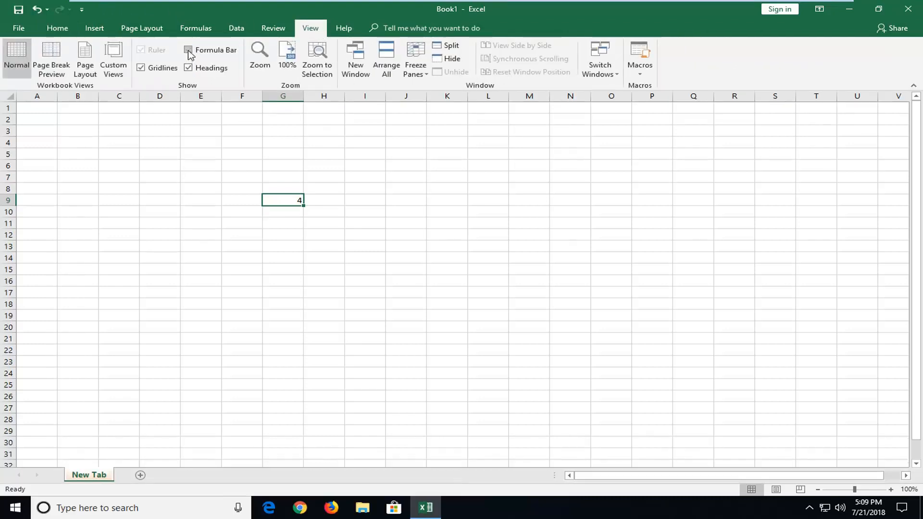
{"action": "left_click", "coordinate": [189, 50]}
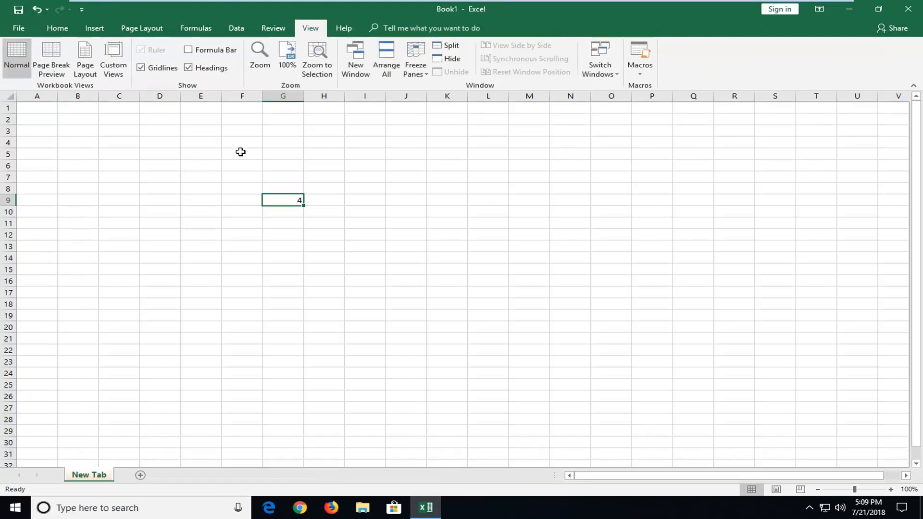